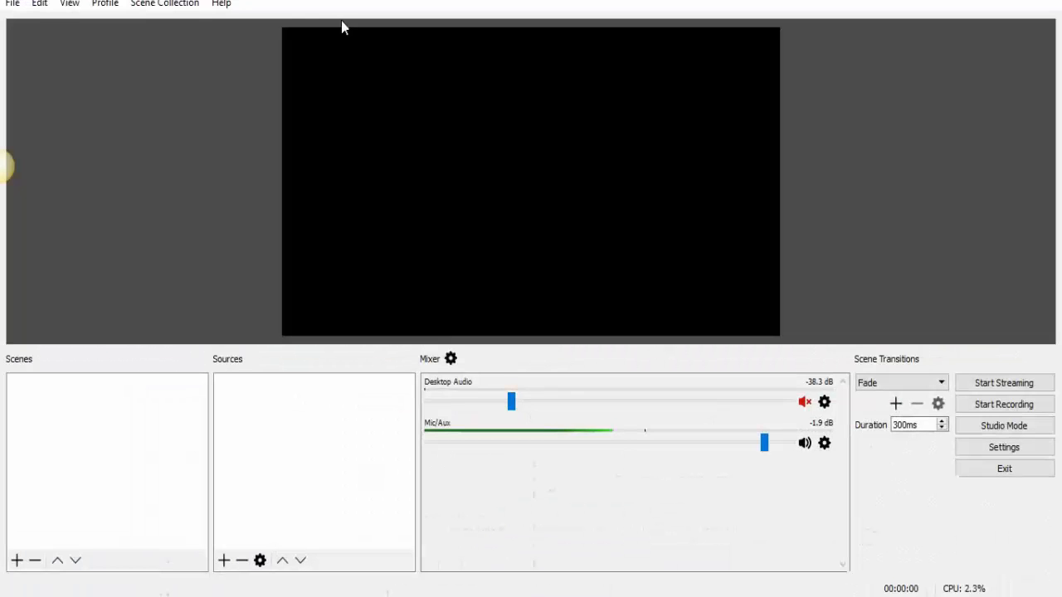
pyautogui.moveTo(817, 30)
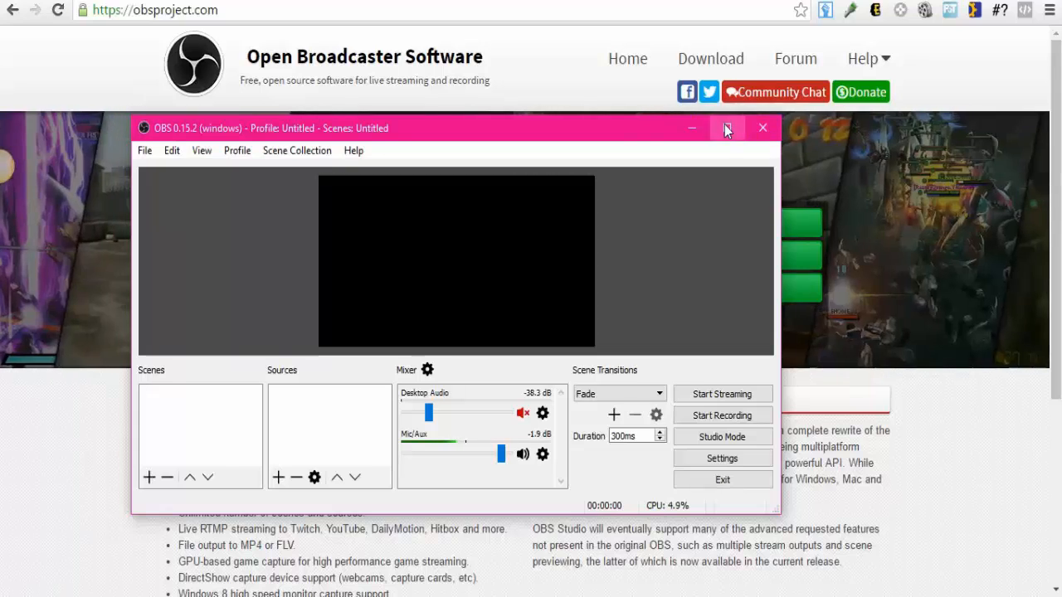
# Maximize OBS, add a scene named Scene 1, and bring up the source types.
pyautogui.click(726, 127)
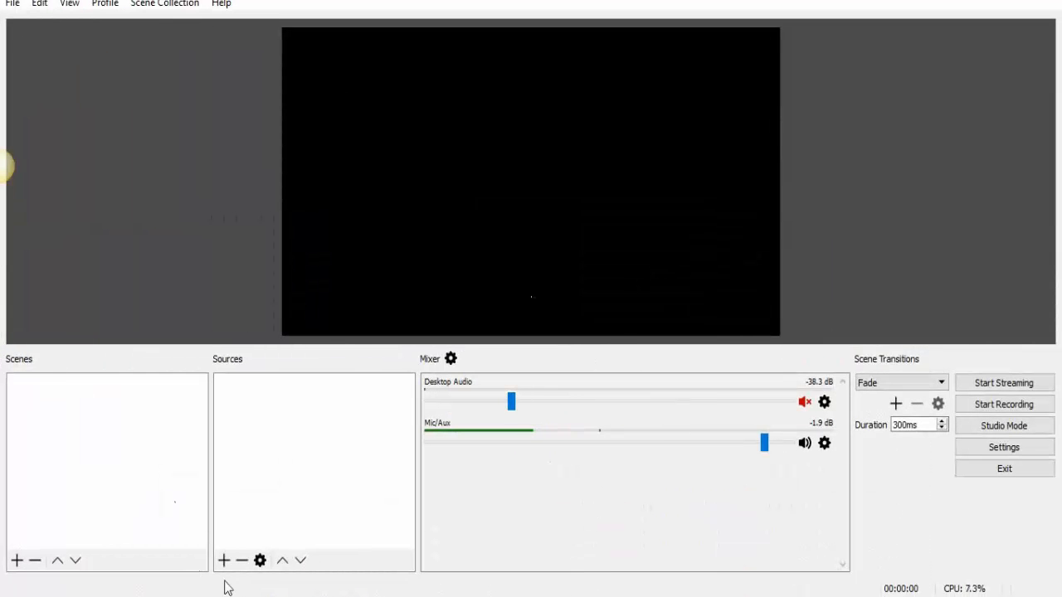
pyautogui.moveTo(23, 364)
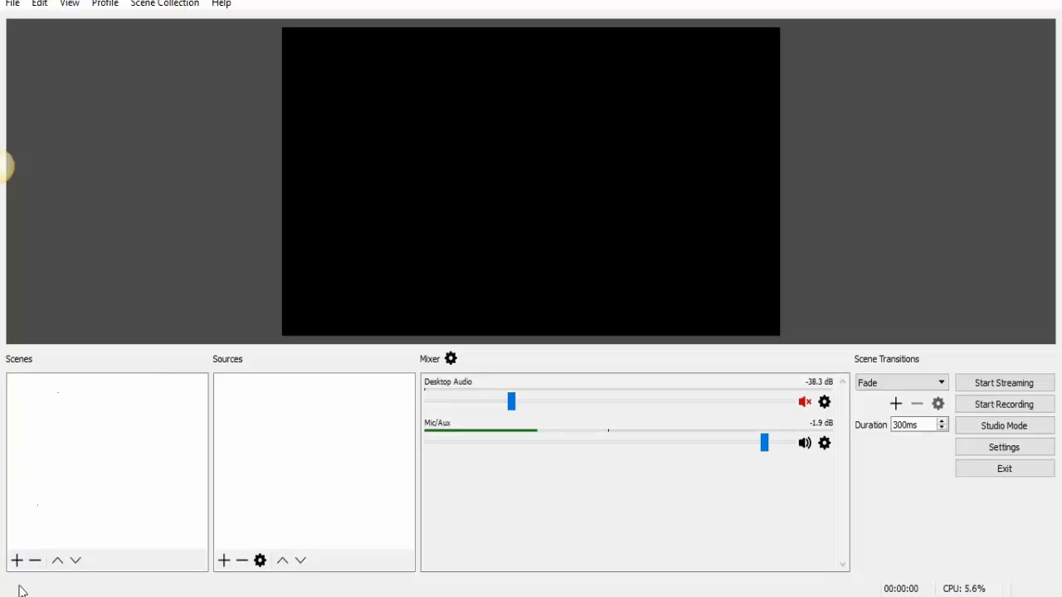
pyautogui.click(16, 560)
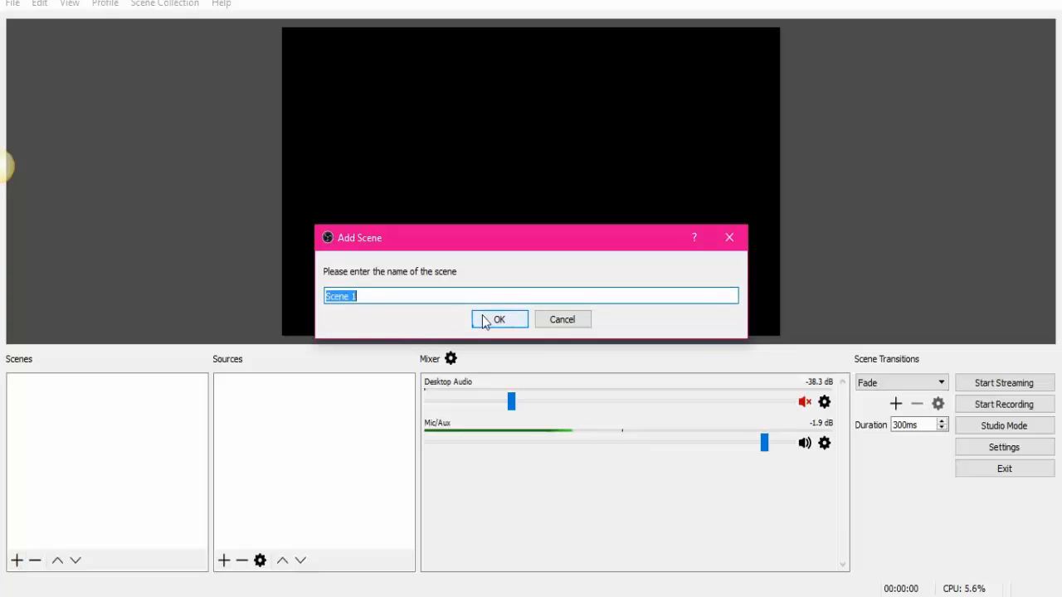
pyautogui.click(500, 319)
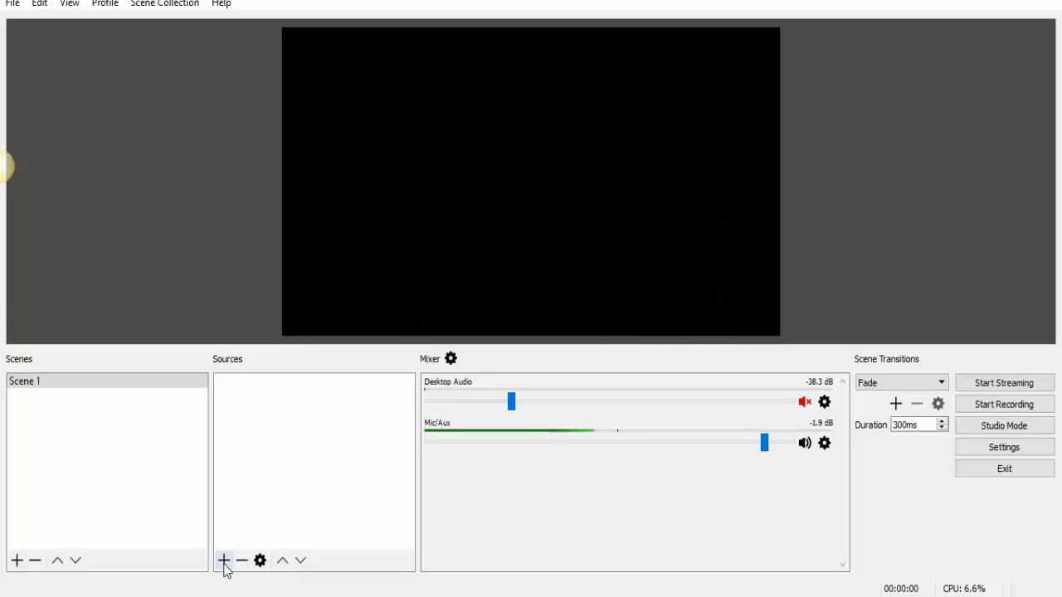
pyautogui.click(224, 561)
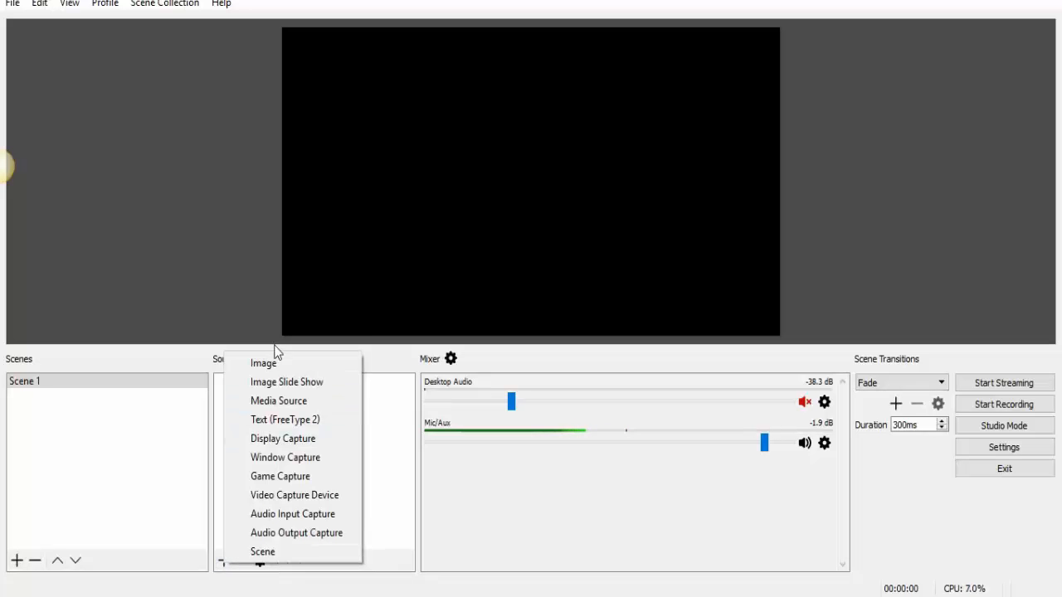
pyautogui.moveTo(285, 457)
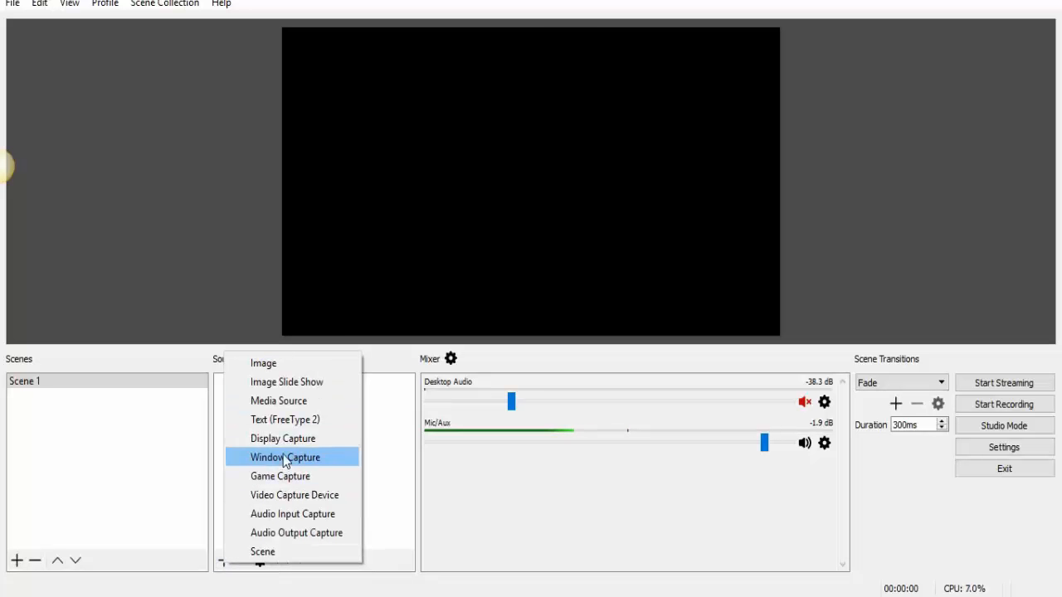
pyautogui.moveTo(293, 494)
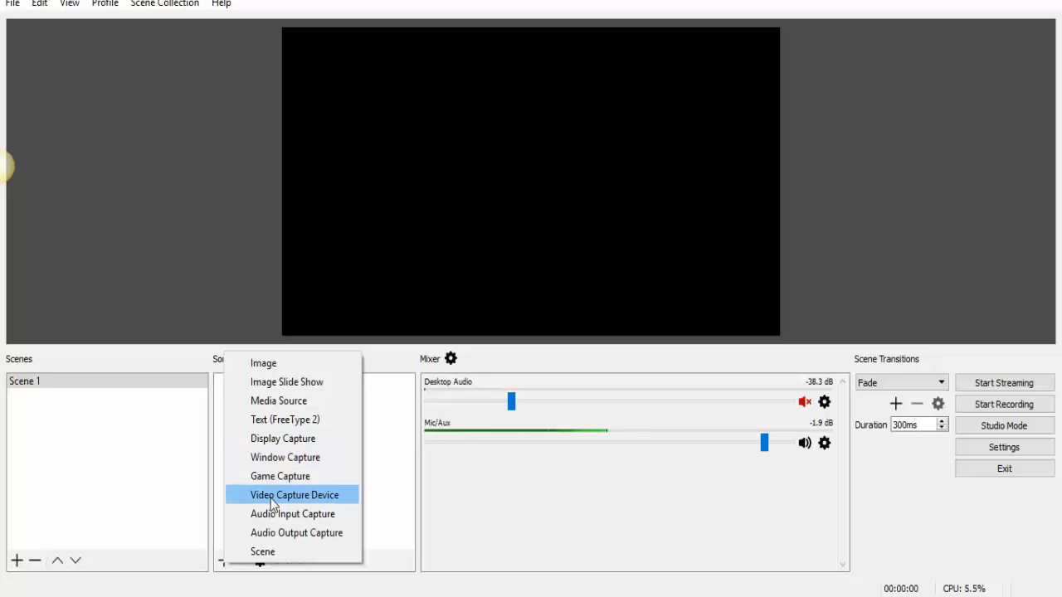
pyautogui.moveTo(285, 457)
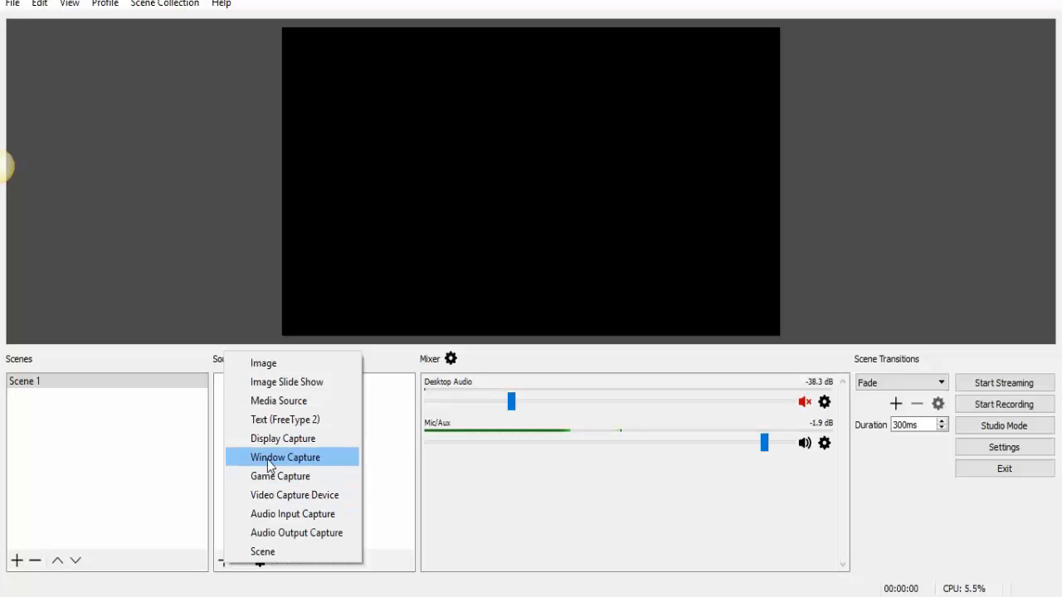
# Add a Window Capture source showing the chrome.exe Open Broadcaster Software window.
pyautogui.click(284, 457)
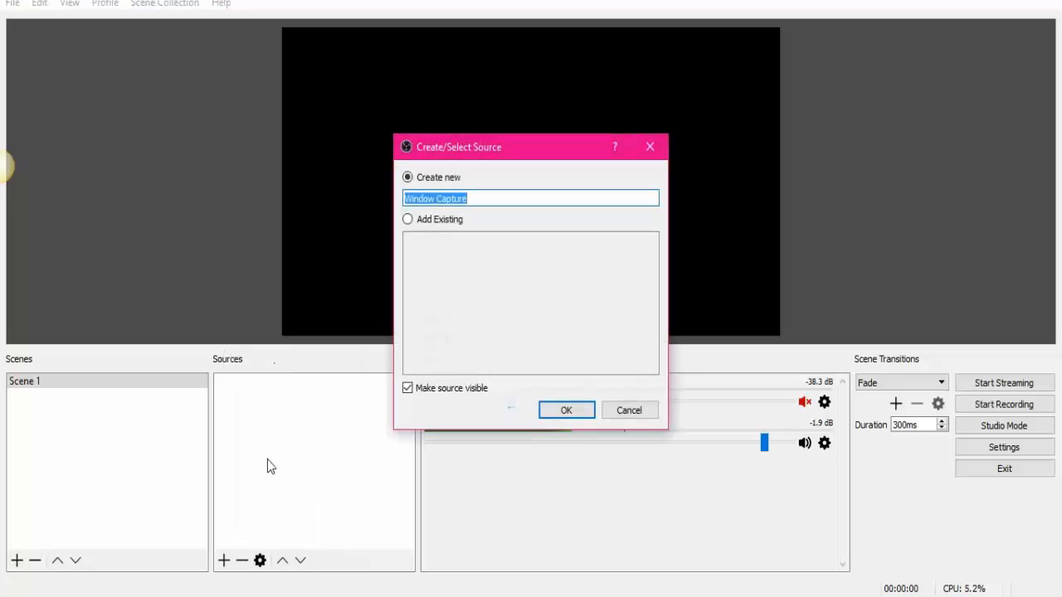
pyautogui.click(565, 410)
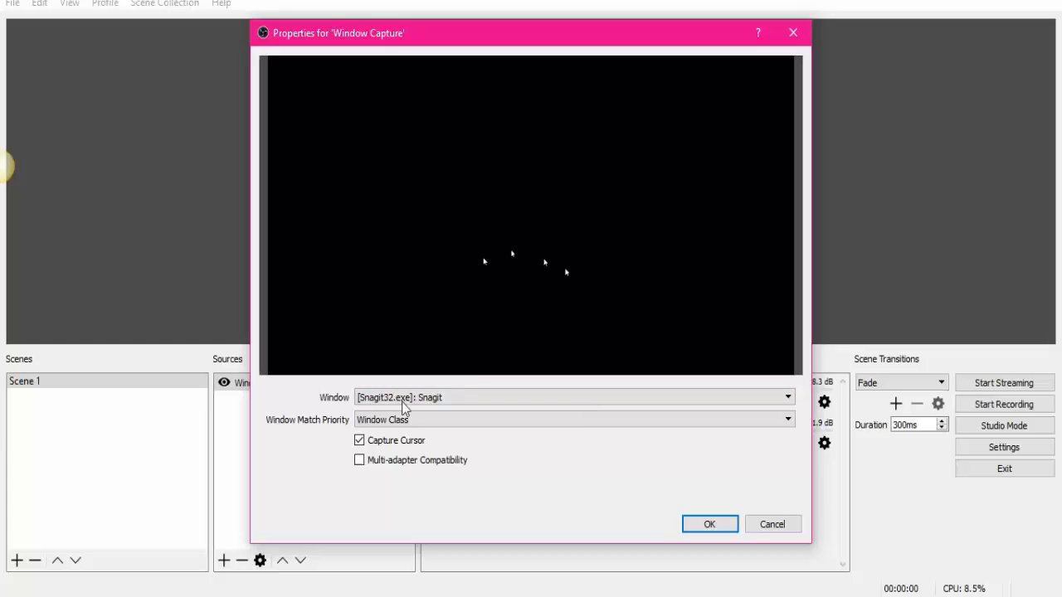
pyautogui.click(785, 397)
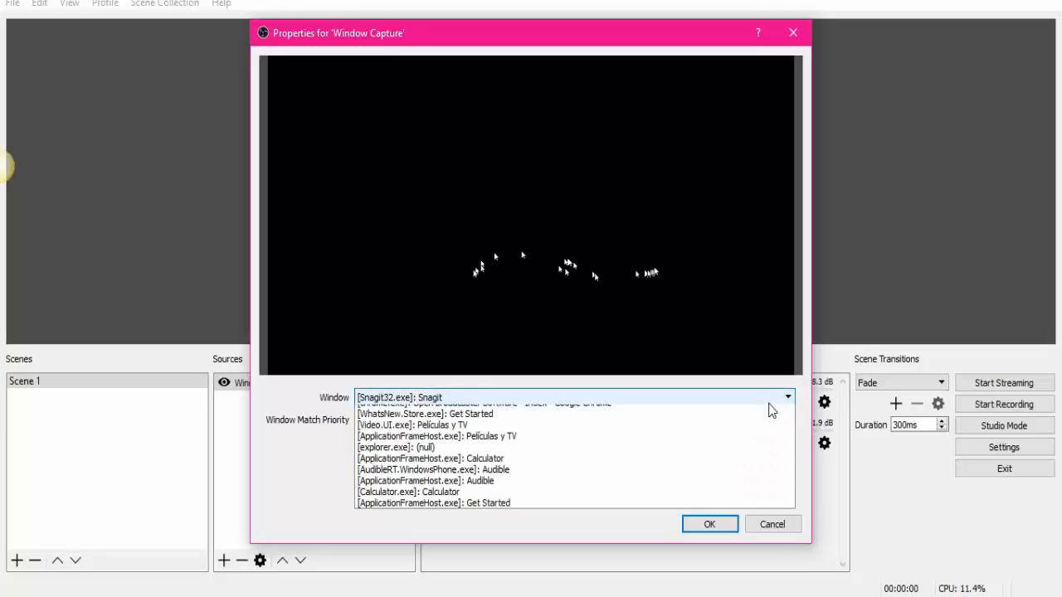
pyautogui.click(483, 397)
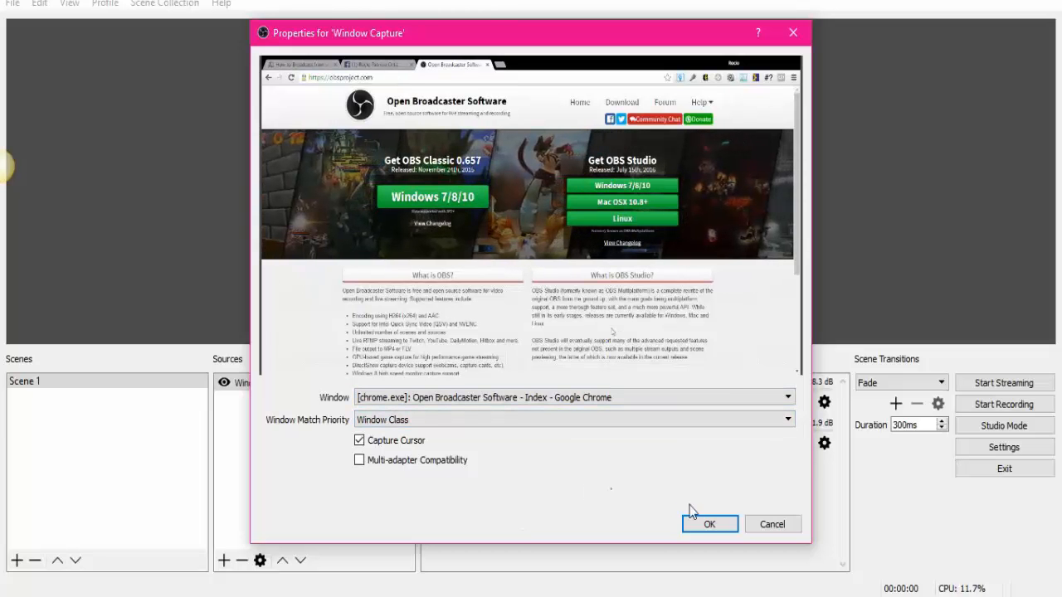
pyautogui.click(785, 396)
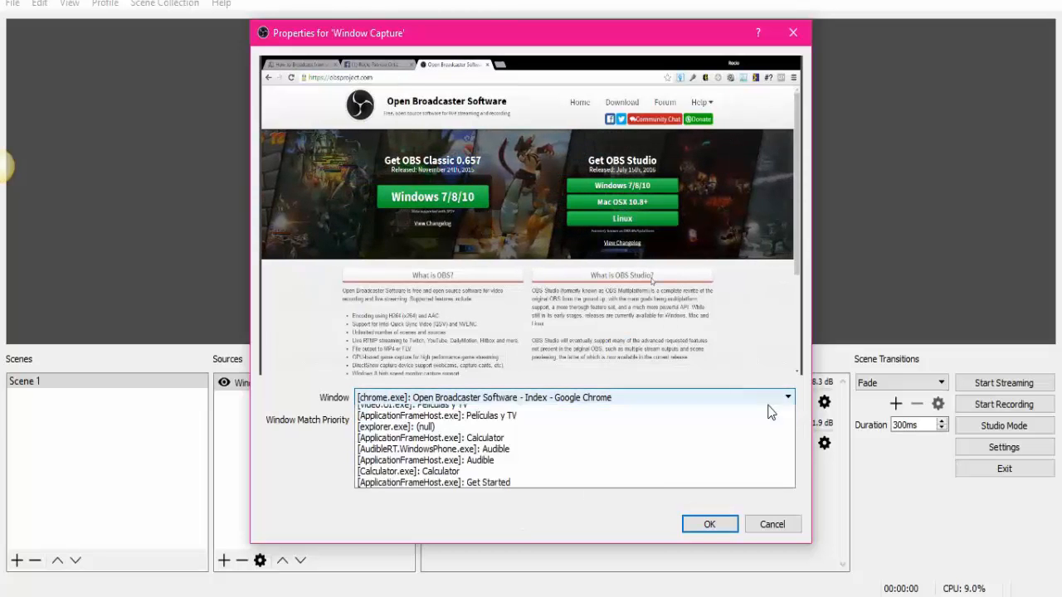
pyautogui.click(709, 523)
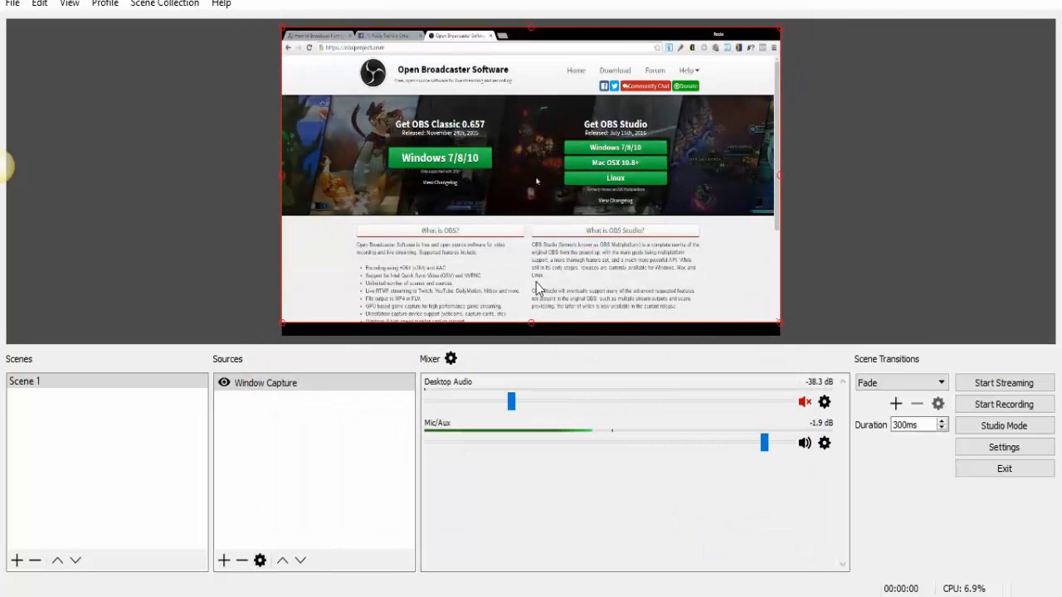
pyautogui.moveTo(222, 536)
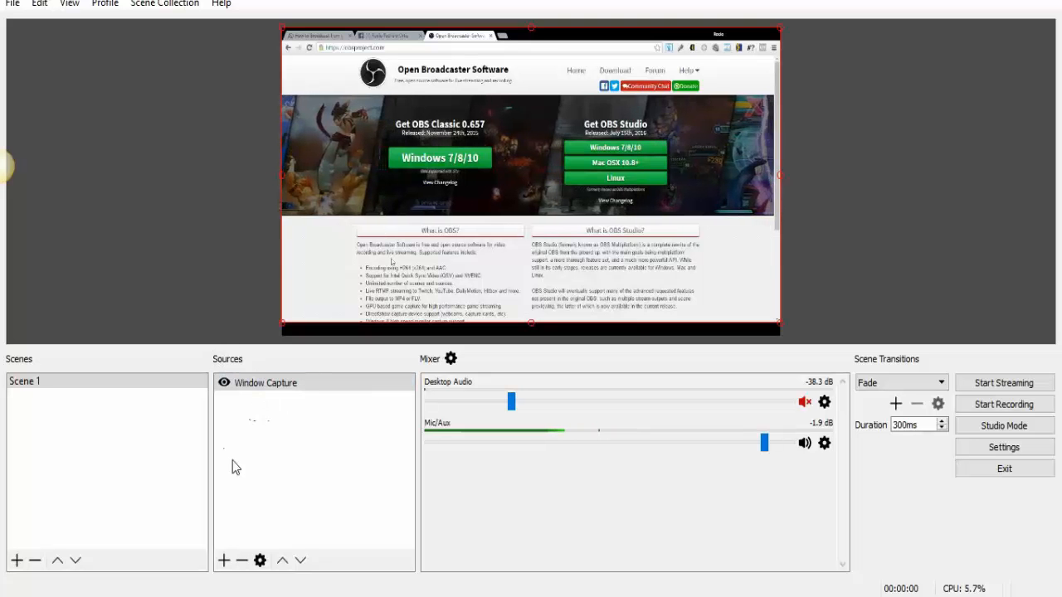
# Add a Video Capture Device source using the HP Truevision HD webcam.
pyautogui.click(223, 559)
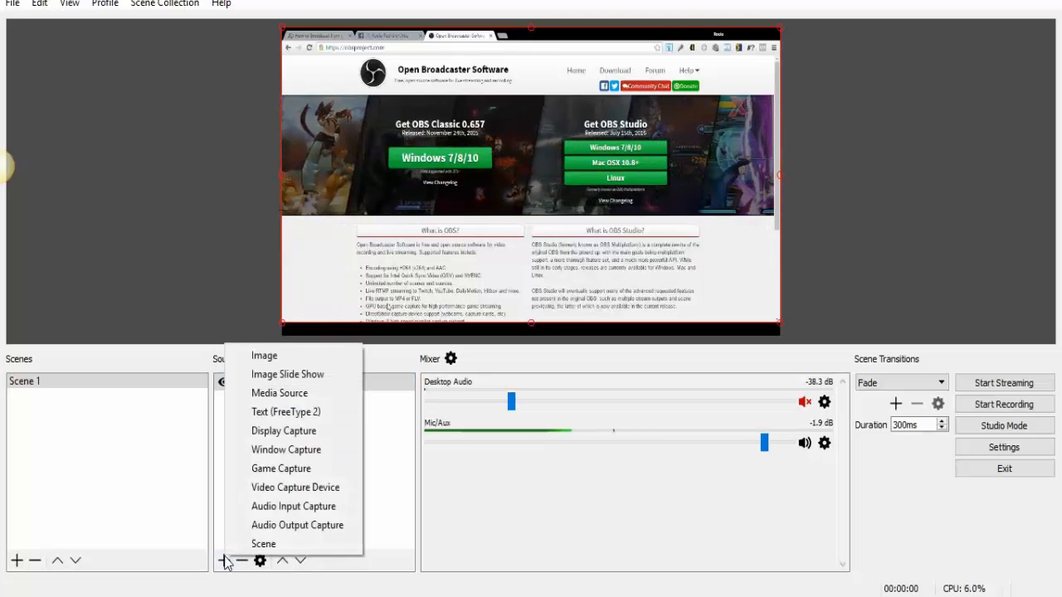
pyautogui.moveTo(295, 487)
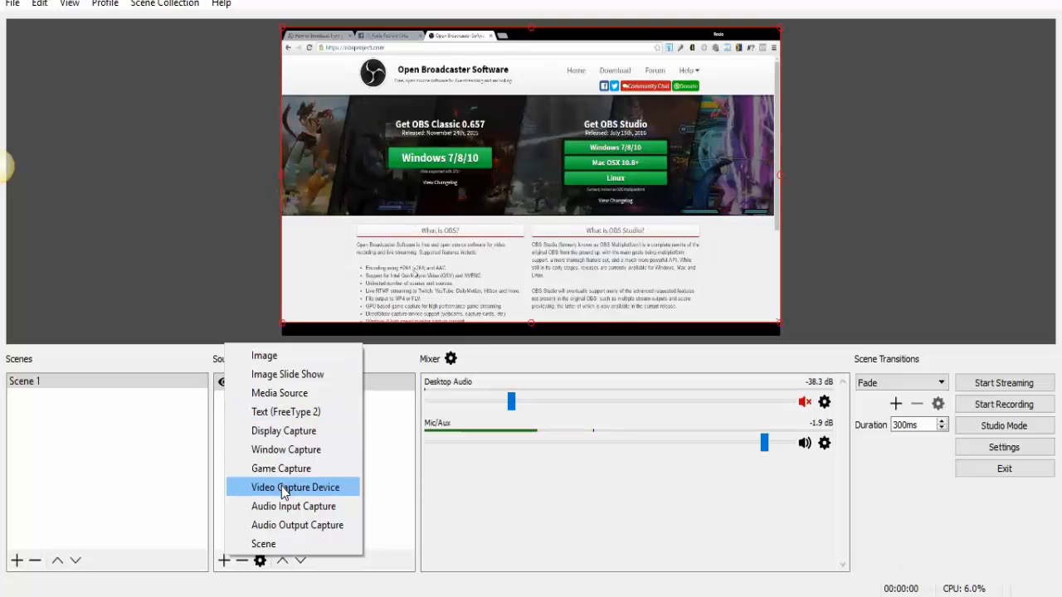
pyautogui.click(295, 486)
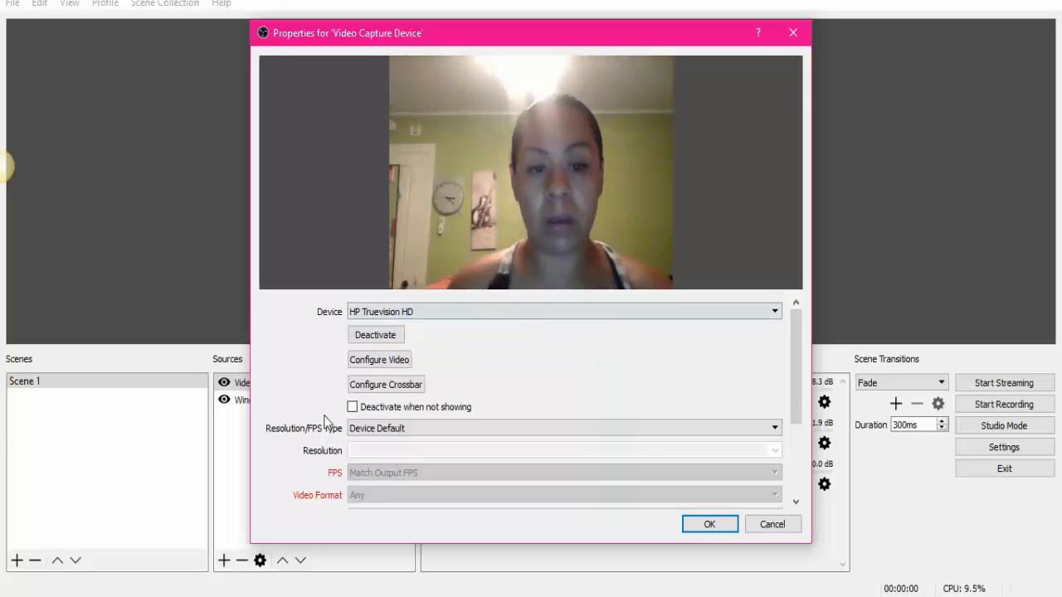
pyautogui.click(709, 524)
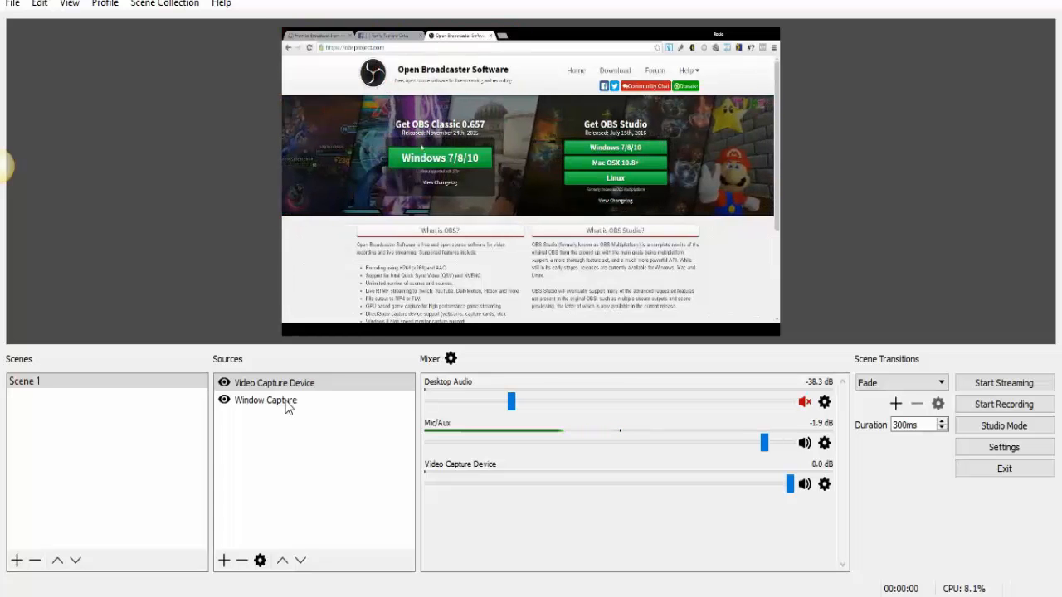
# Delete the Video Capture Device source from Scene 1, confirming the removal.
pyautogui.click(275, 382)
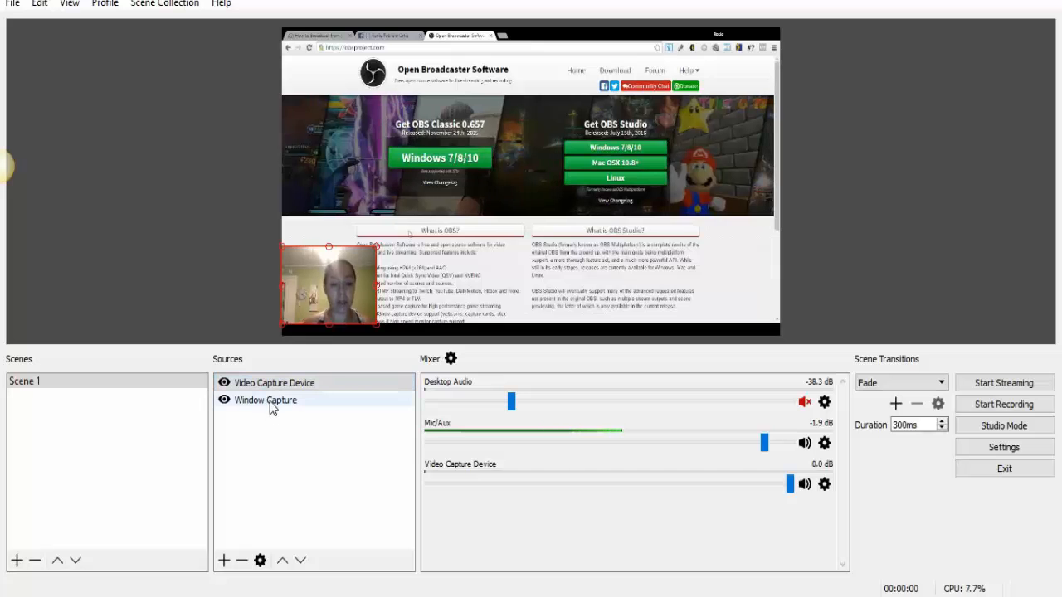
pyautogui.click(274, 382)
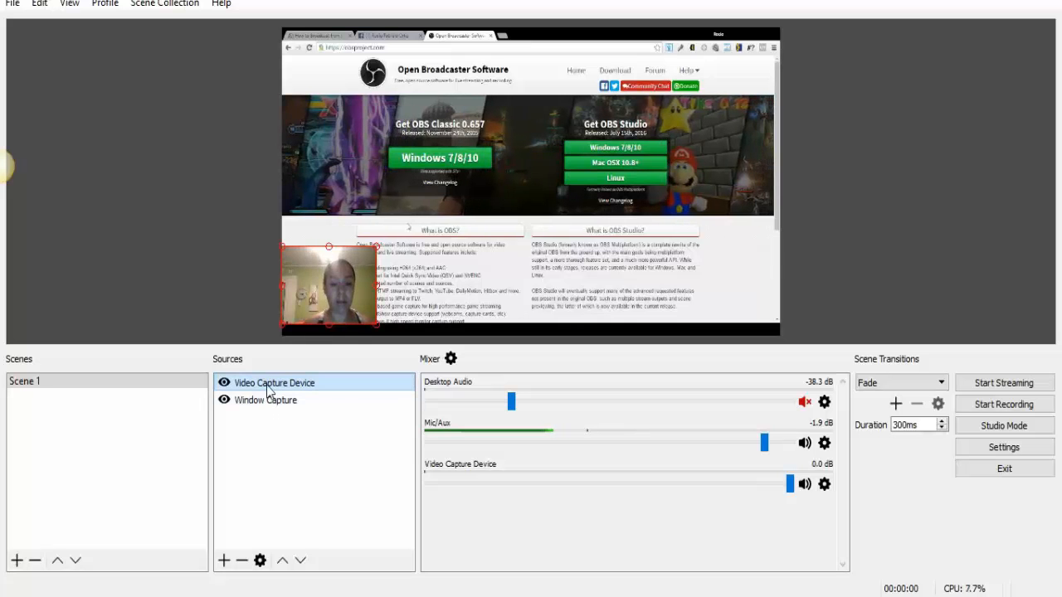
pyautogui.click(241, 560)
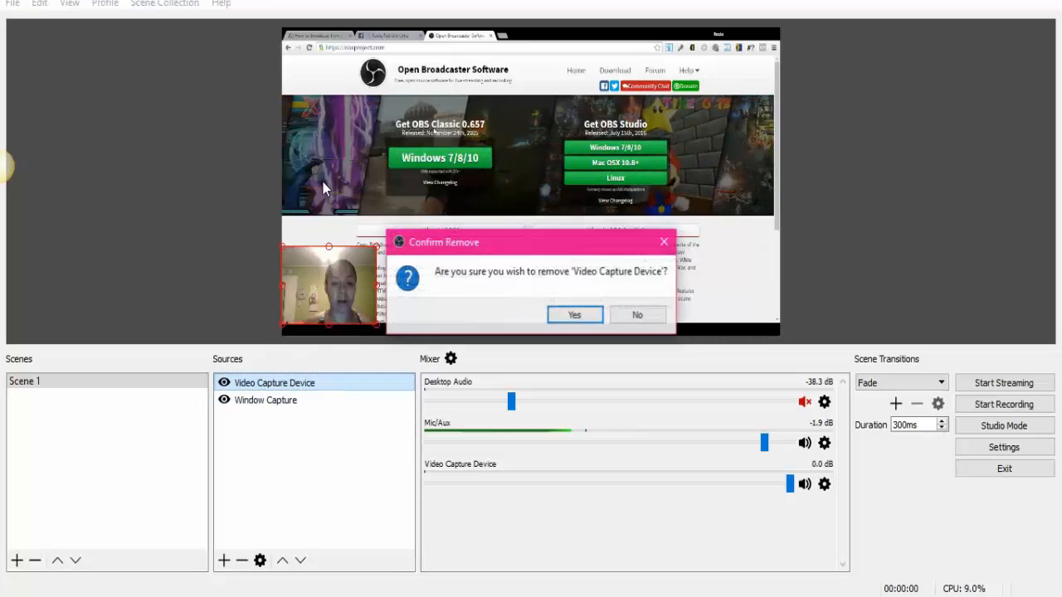
pyautogui.click(574, 315)
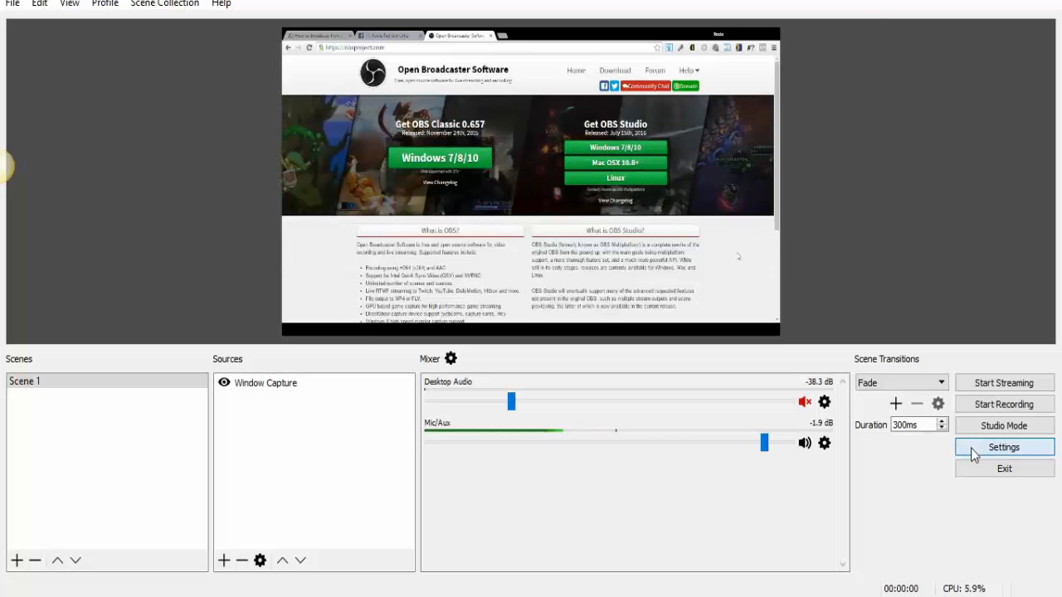
# In Stream settings, keep Streaming Services and choose Facebook Live as the service.
pyautogui.click(1004, 447)
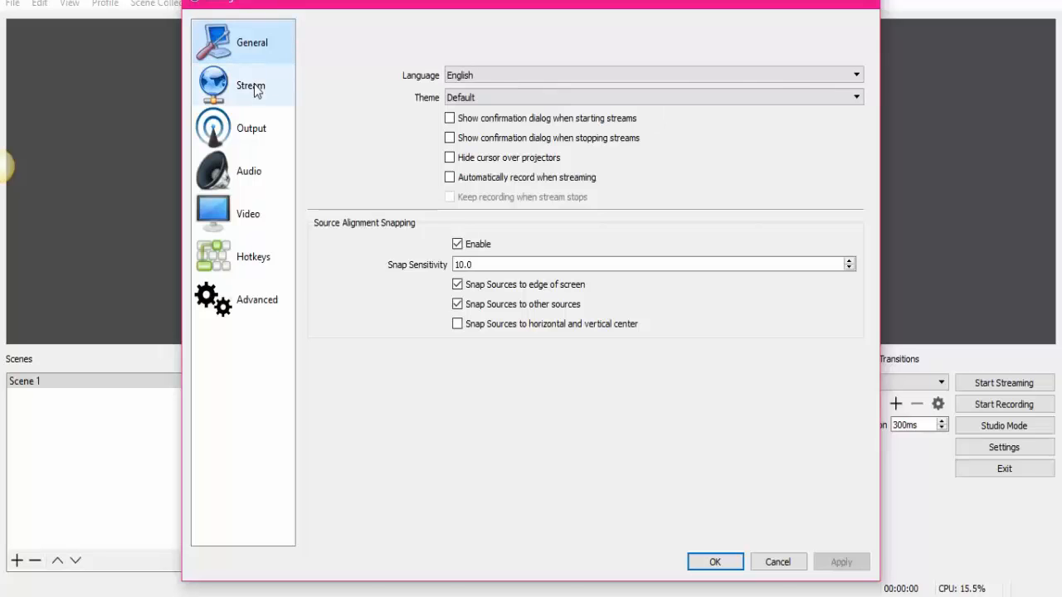
pyautogui.click(251, 86)
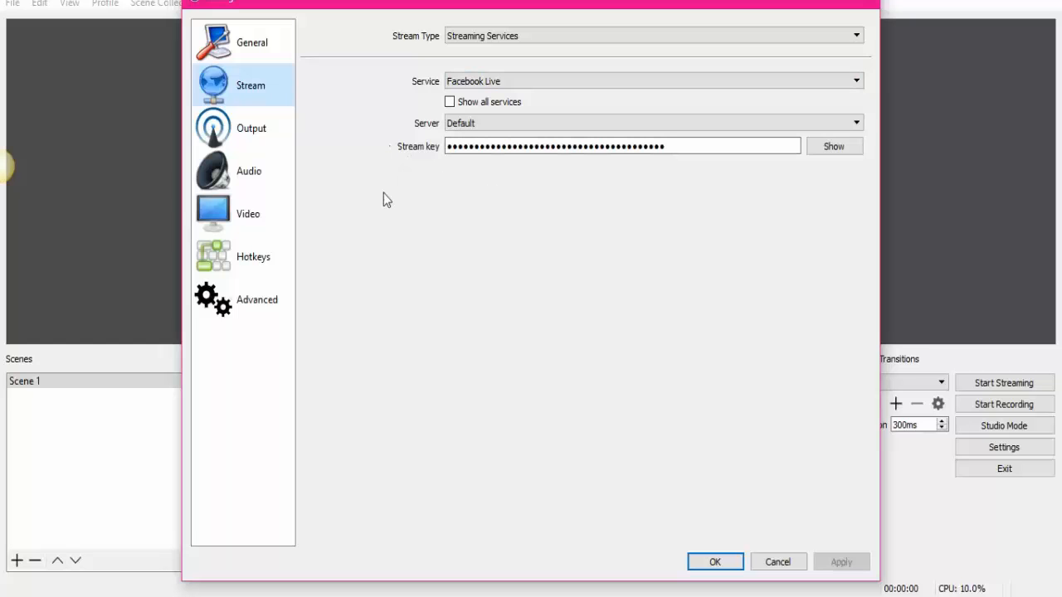
pyautogui.moveTo(381, 116)
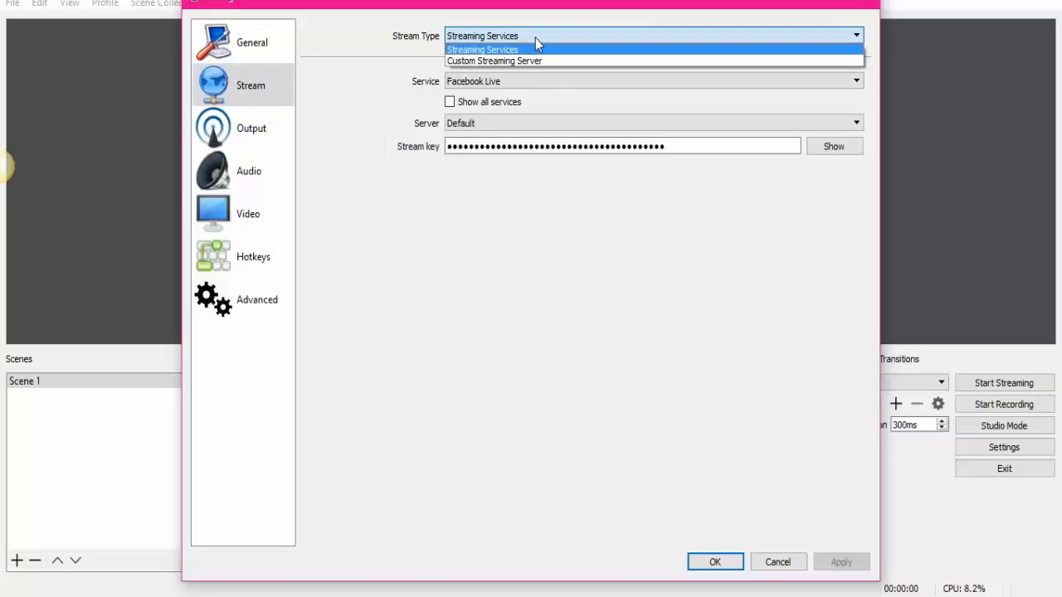
pyautogui.moveTo(493, 61)
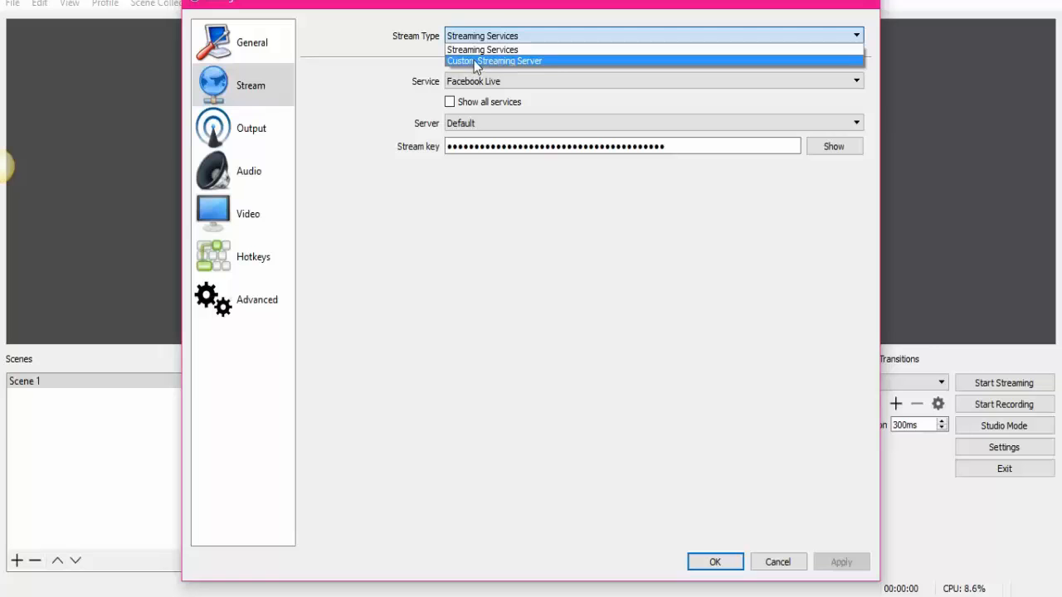
pyautogui.click(485, 35)
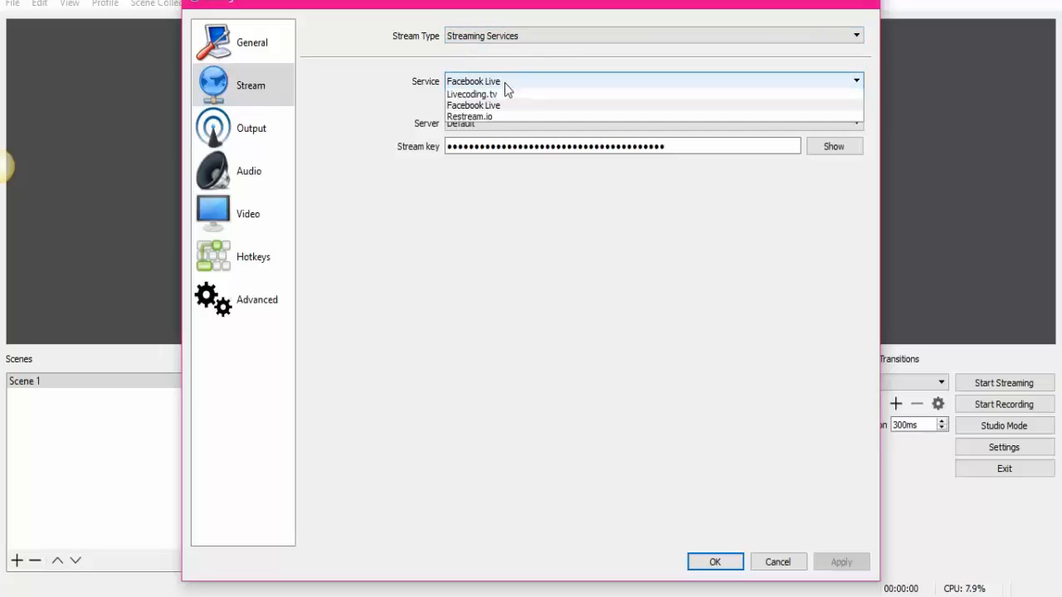
pyautogui.click(855, 81)
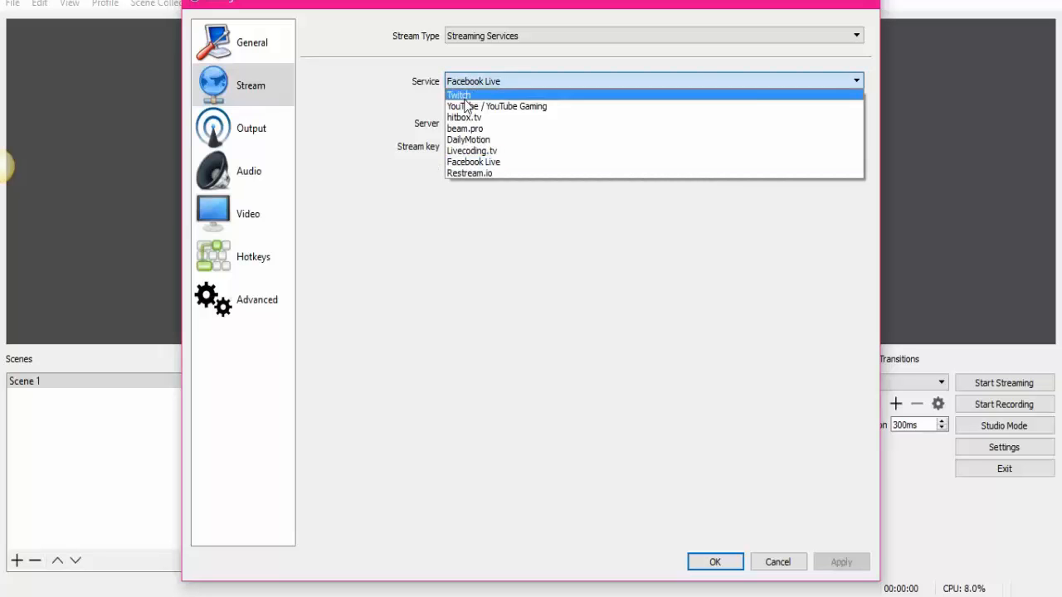
pyautogui.moveTo(469, 173)
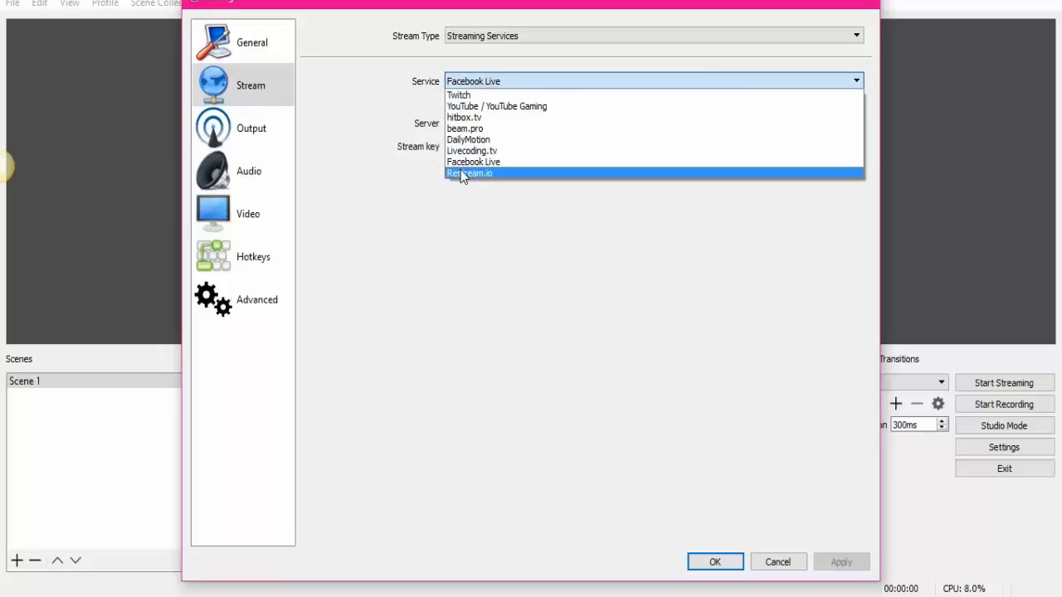
pyautogui.moveTo(471, 151)
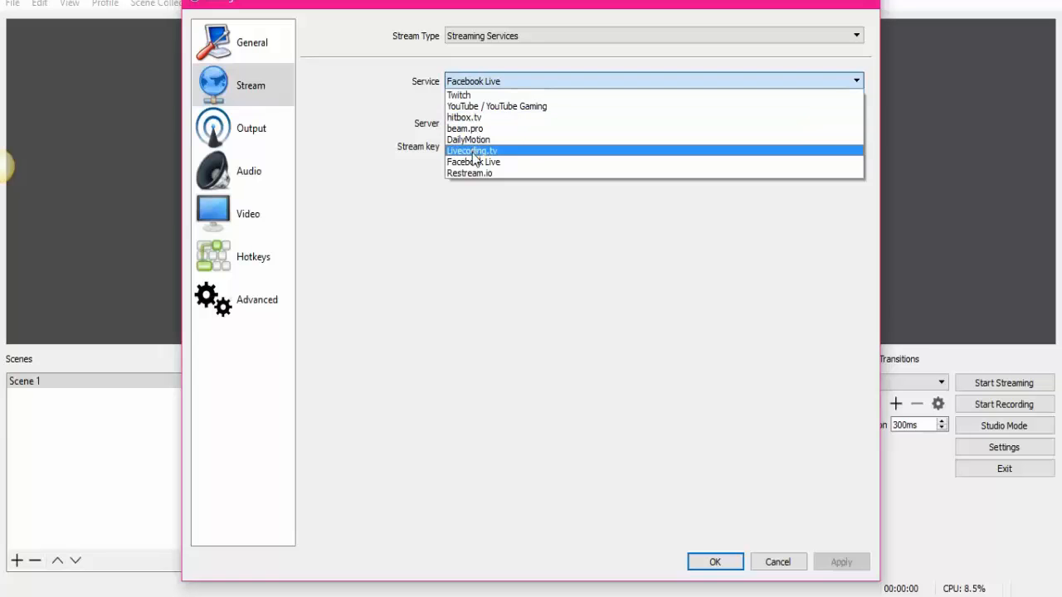
pyautogui.moveTo(473, 162)
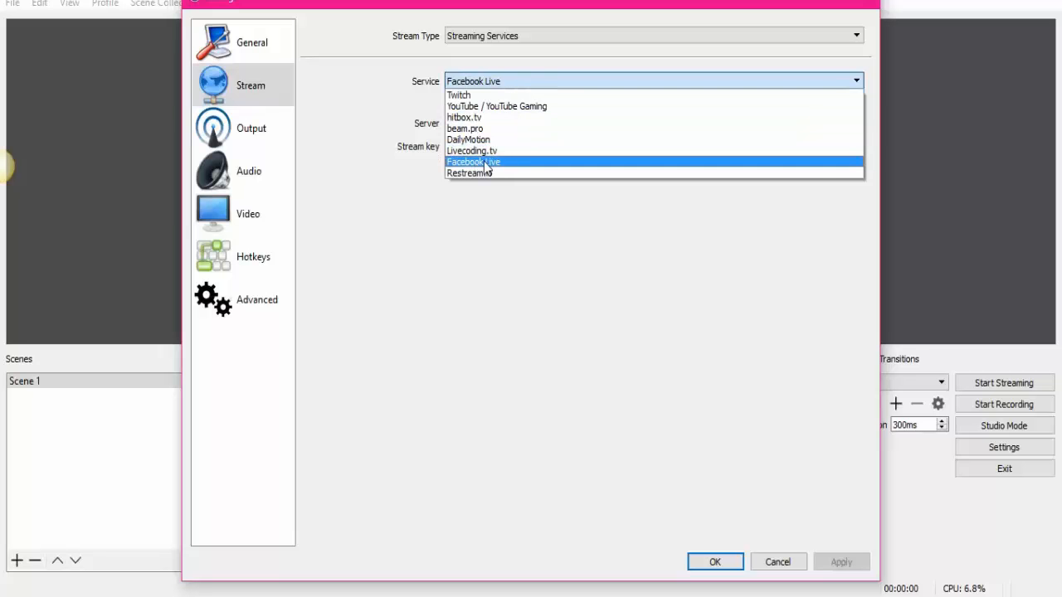
pyautogui.click(473, 161)
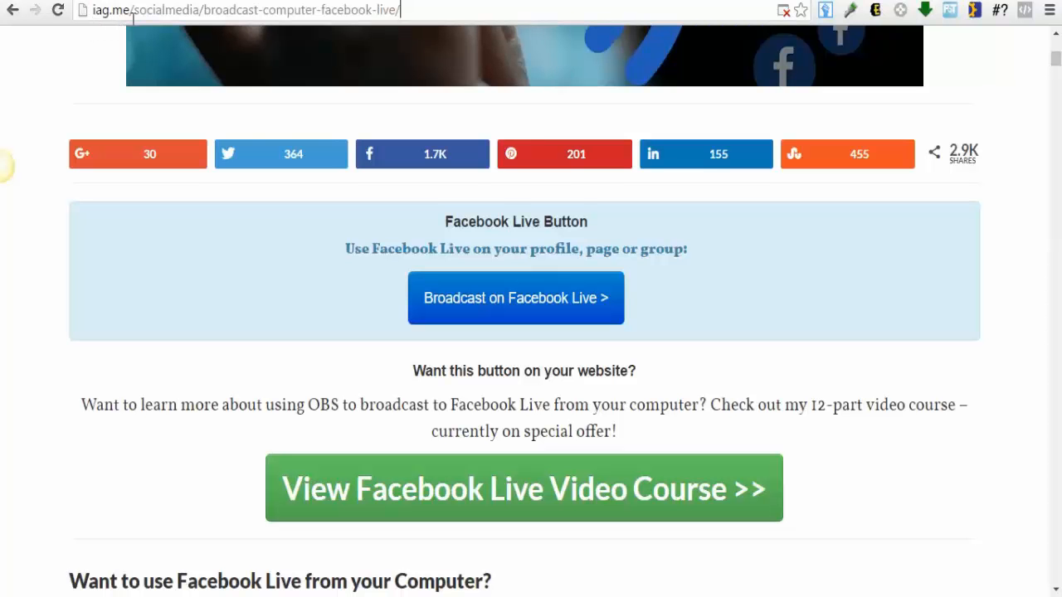
pyautogui.moveTo(493, 313)
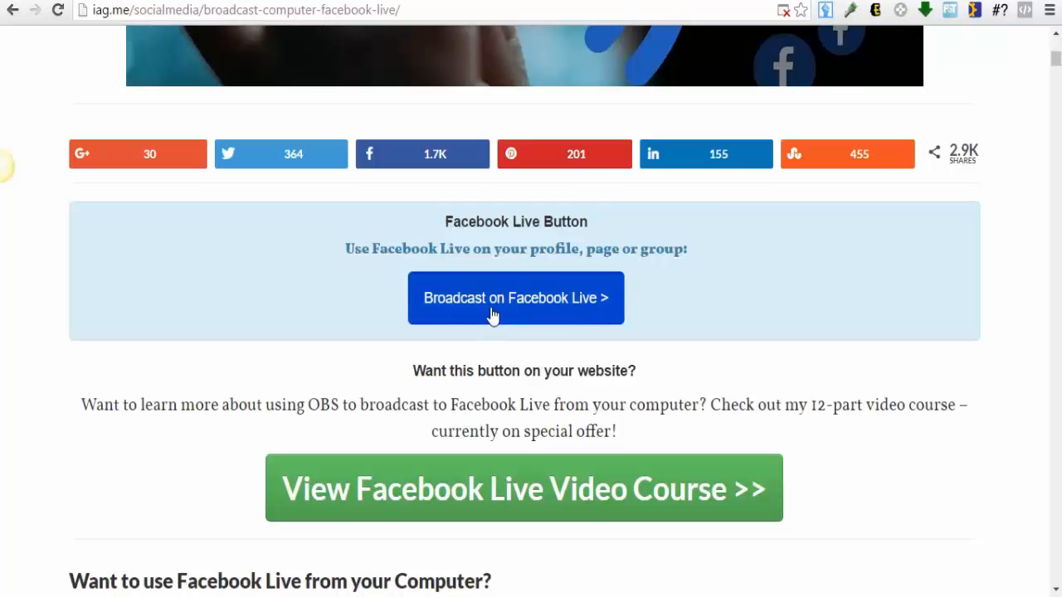
# Create a Facebook Live broadcast to your own Timeline and select its stream key.
pyautogui.click(515, 298)
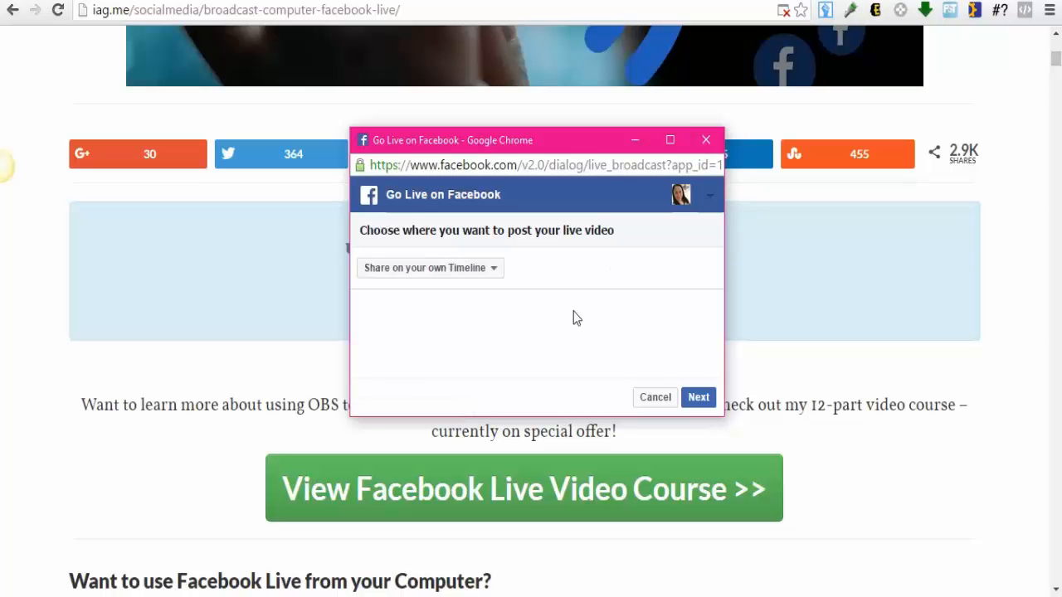
pyautogui.moveTo(495, 282)
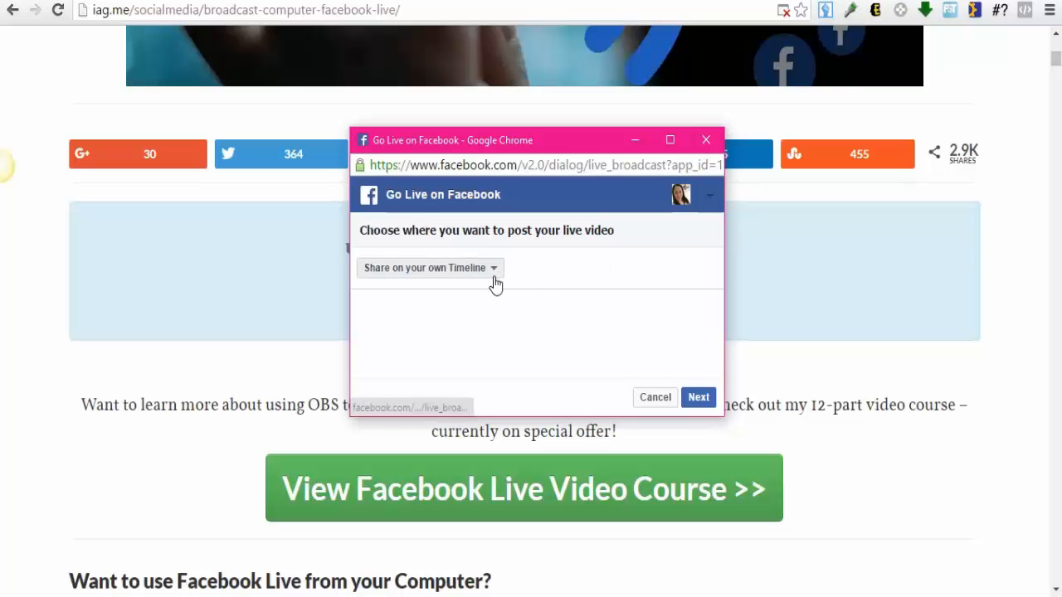
pyautogui.click(428, 267)
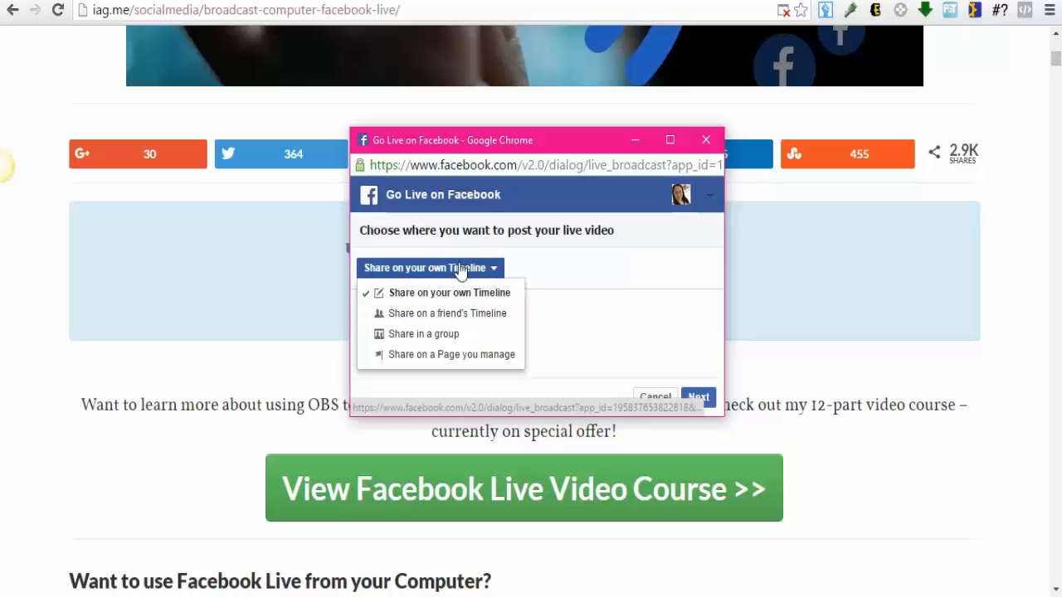
pyautogui.moveTo(449, 292)
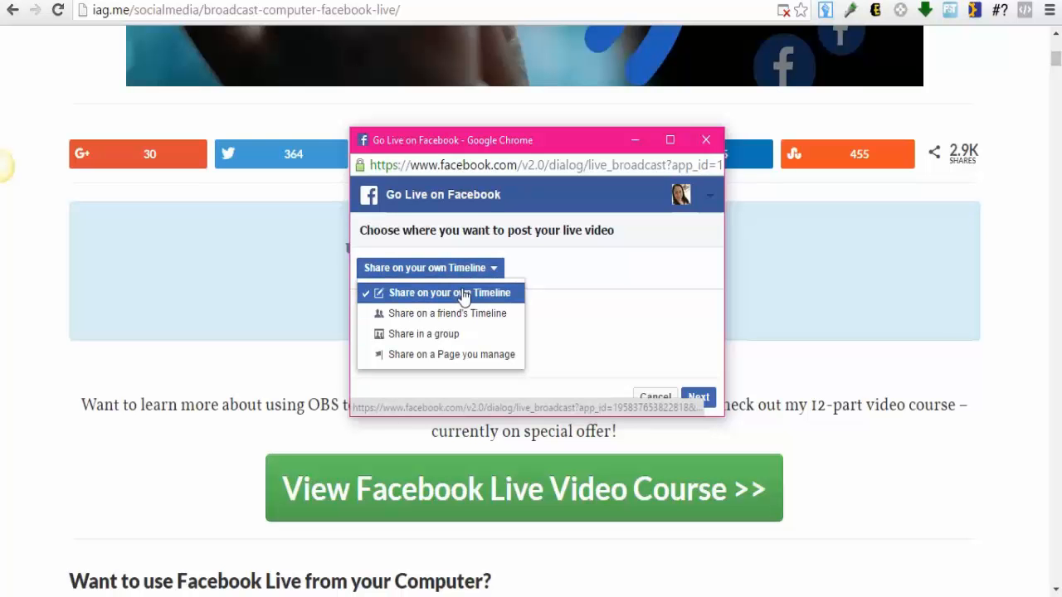
pyautogui.moveTo(423, 354)
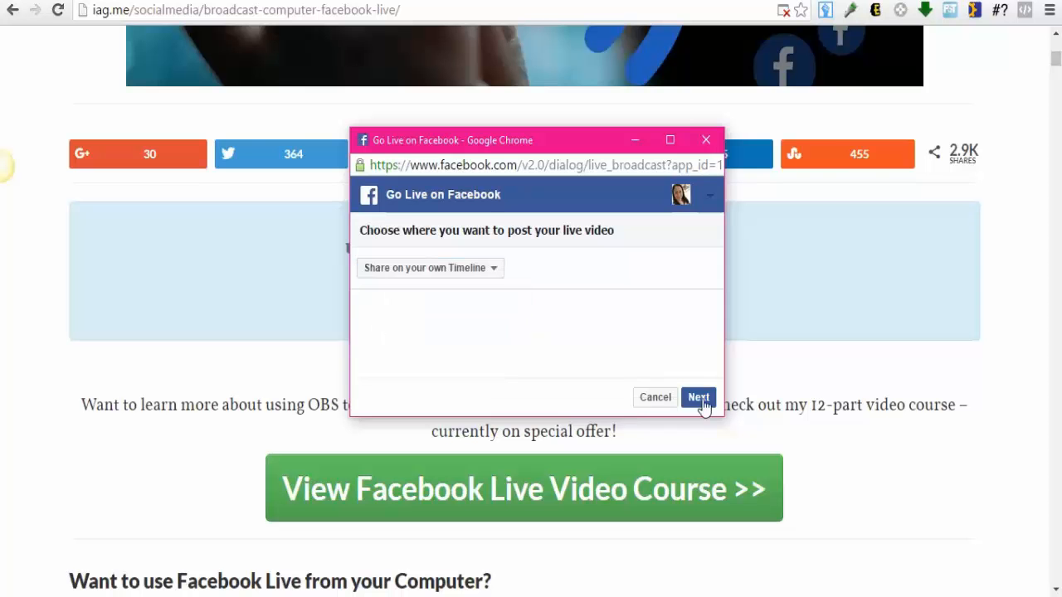
pyautogui.click(697, 397)
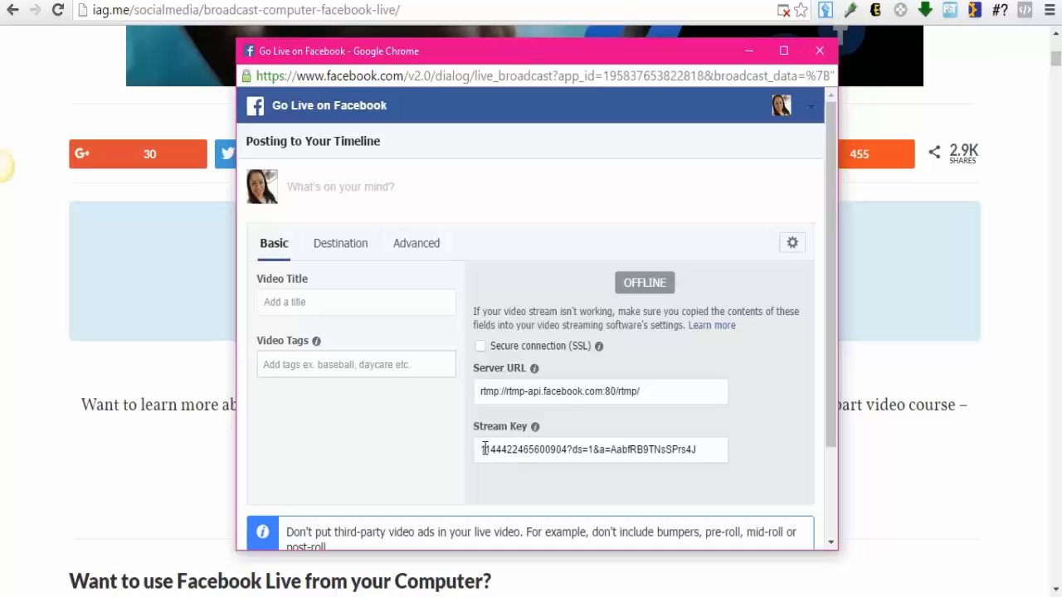
pyautogui.tripleClick(599, 448)
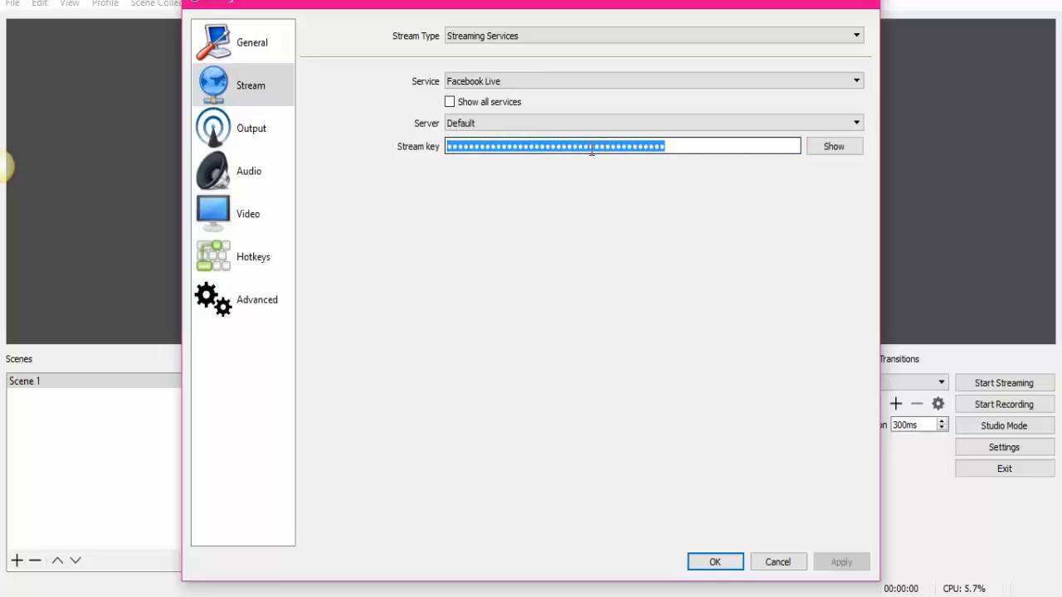
# Paste and verify the Facebook stream key in OBS, save, and start streaming.
pyautogui.click(833, 145)
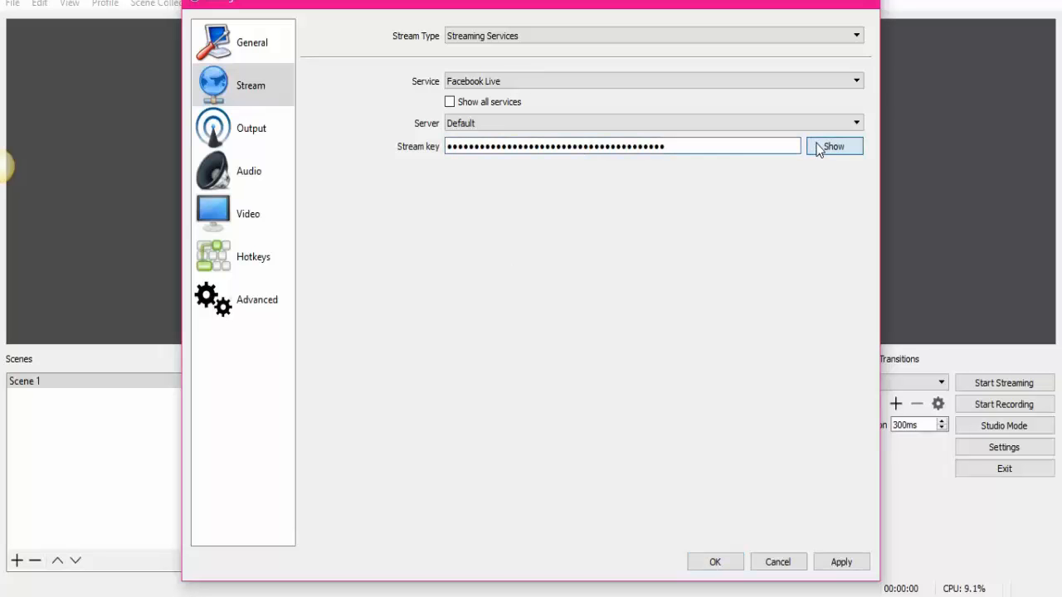
pyautogui.click(832, 146)
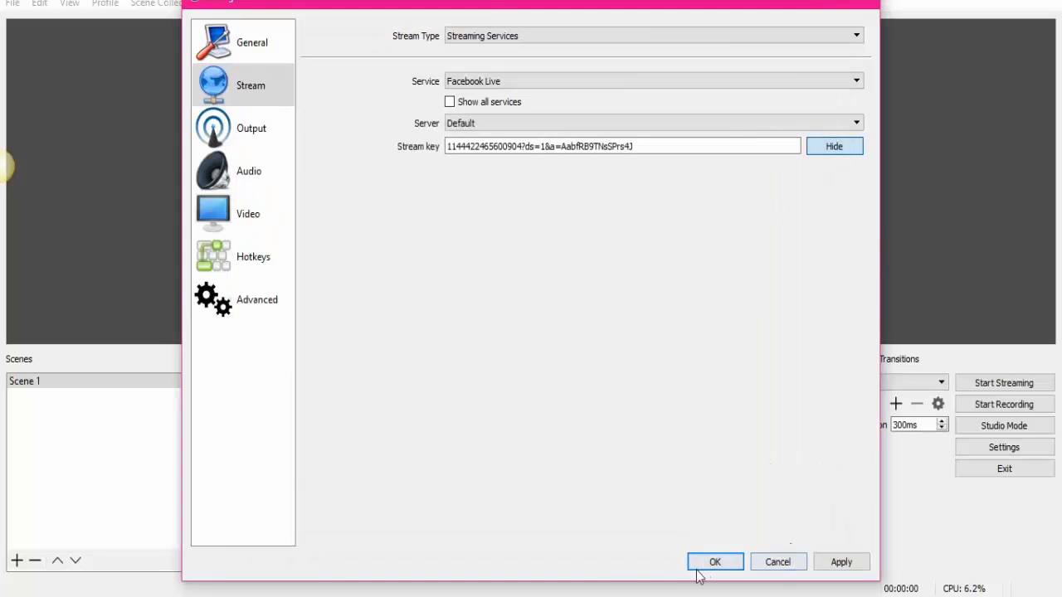
pyautogui.click(714, 561)
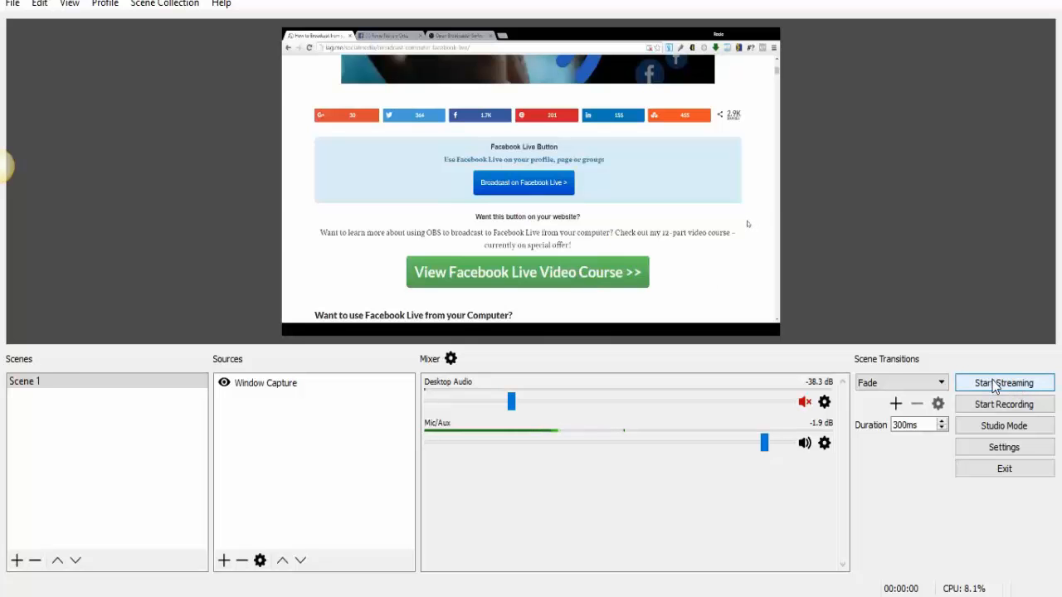
pyautogui.click(1004, 382)
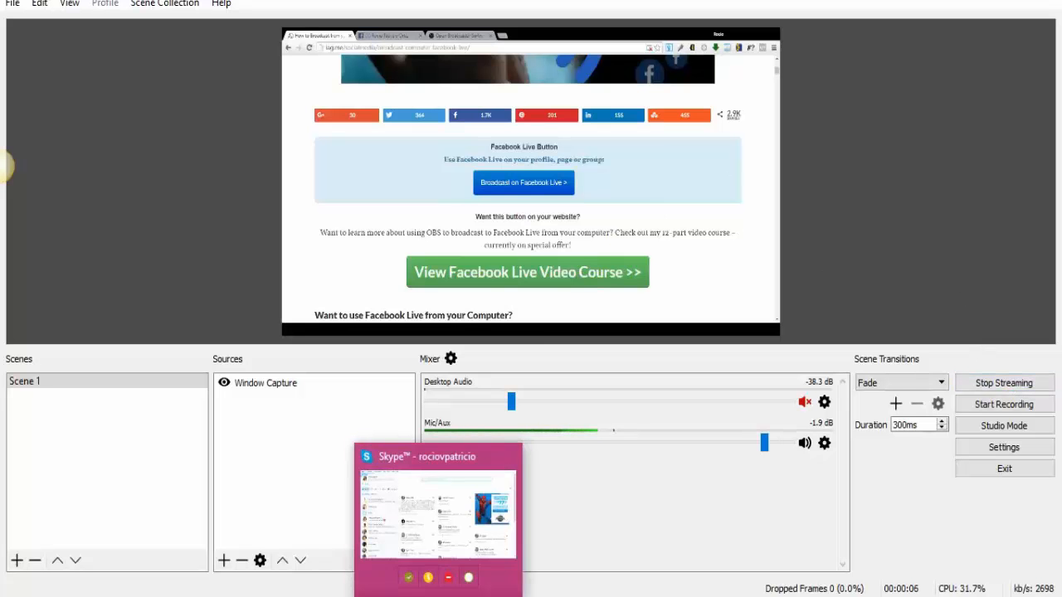
pyautogui.click(523, 182)
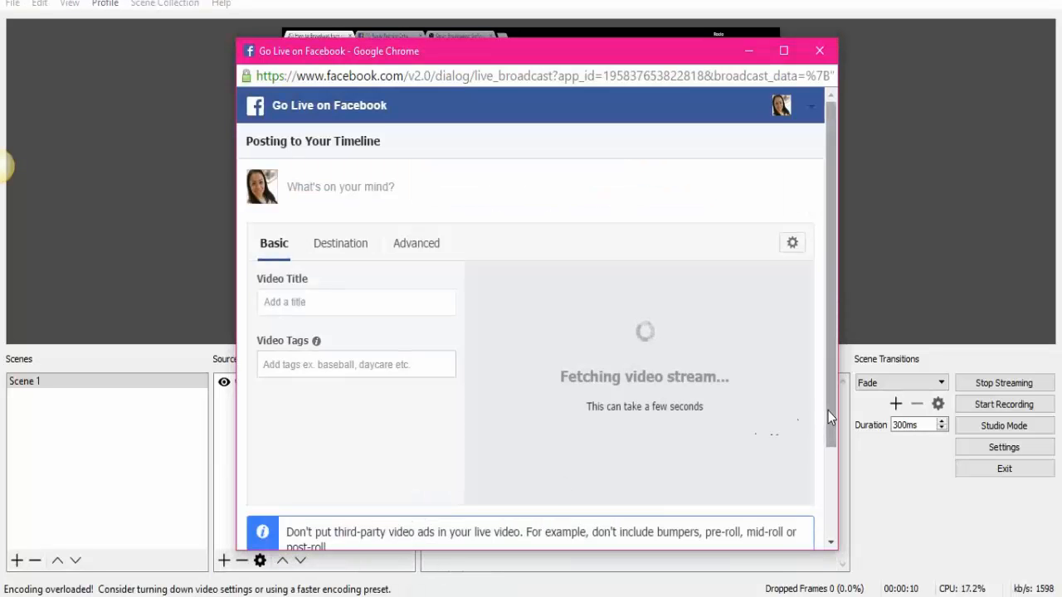
# Scroll down the Facebook broadcast window while the OBS stream preview loads.
pyautogui.scroll(-3)
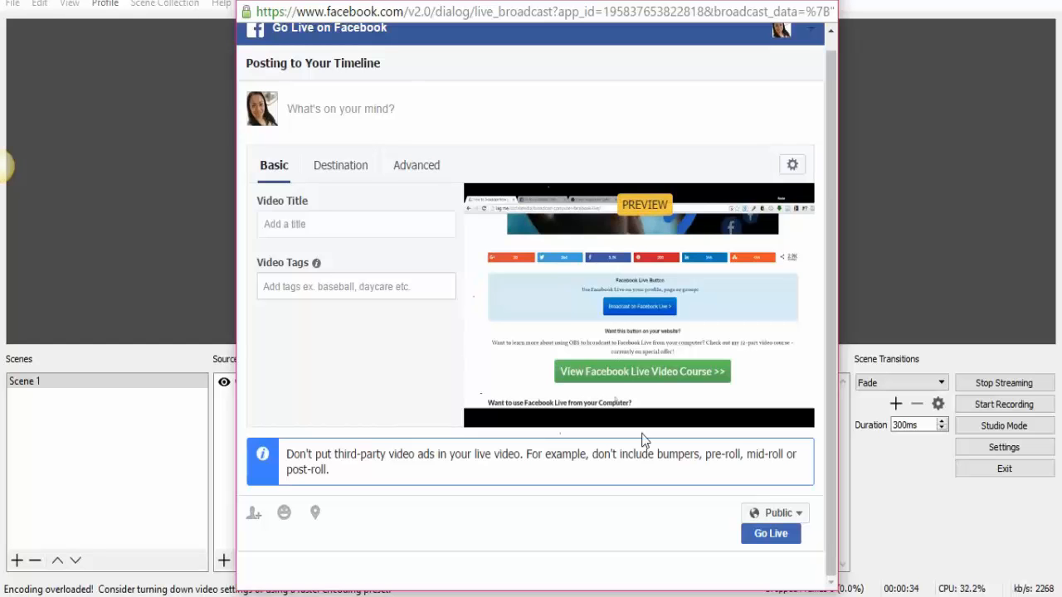
pyautogui.moveTo(617, 350)
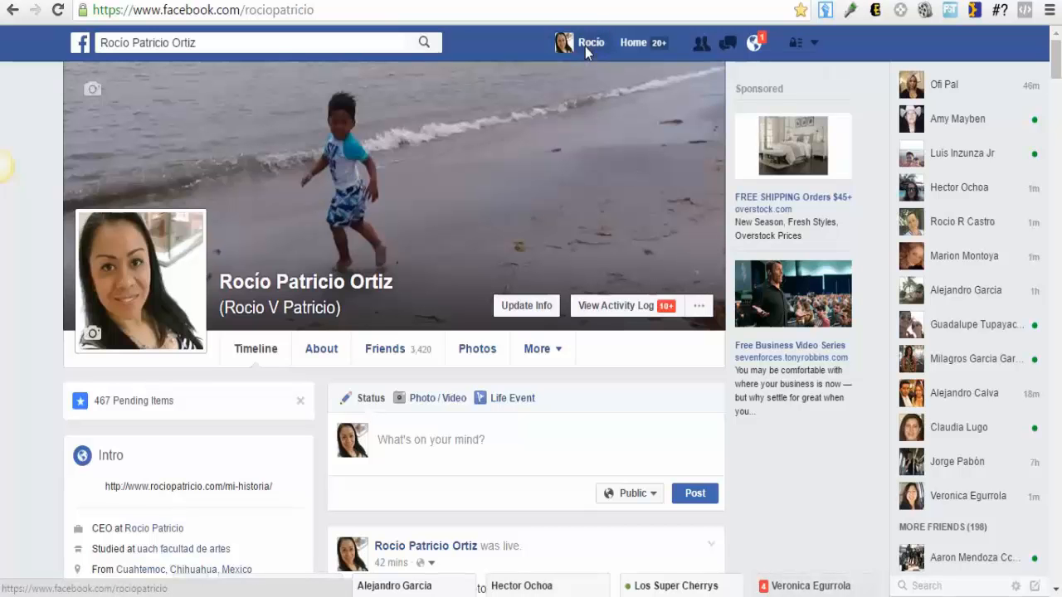
# Open your profile timeline and view the LIVE post carrying the OBS broadcast.
pyautogui.click(81, 42)
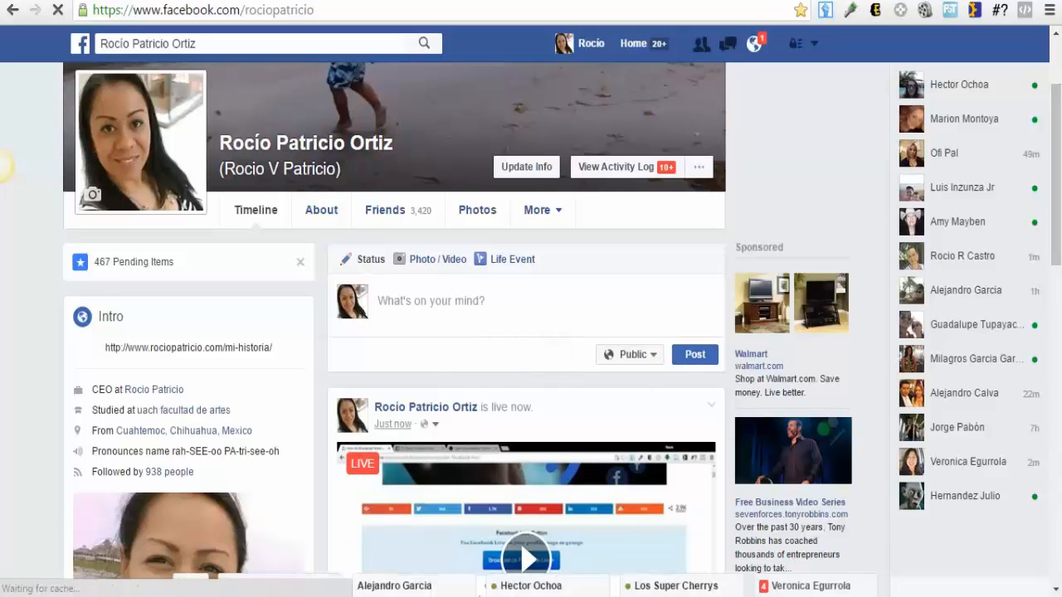
pyautogui.scroll(-3)
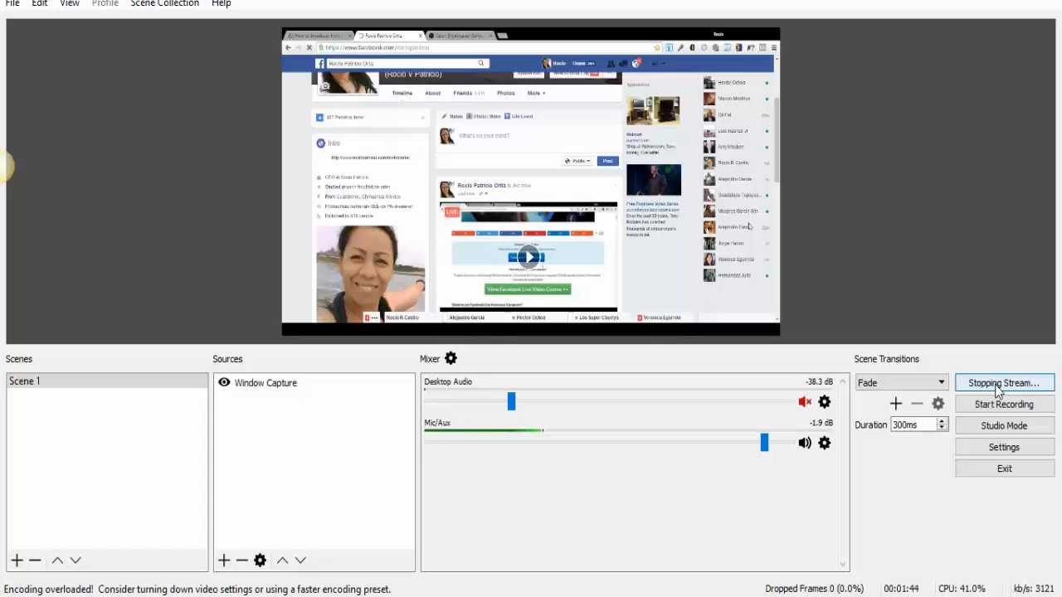
pyautogui.moveTo(996, 103)
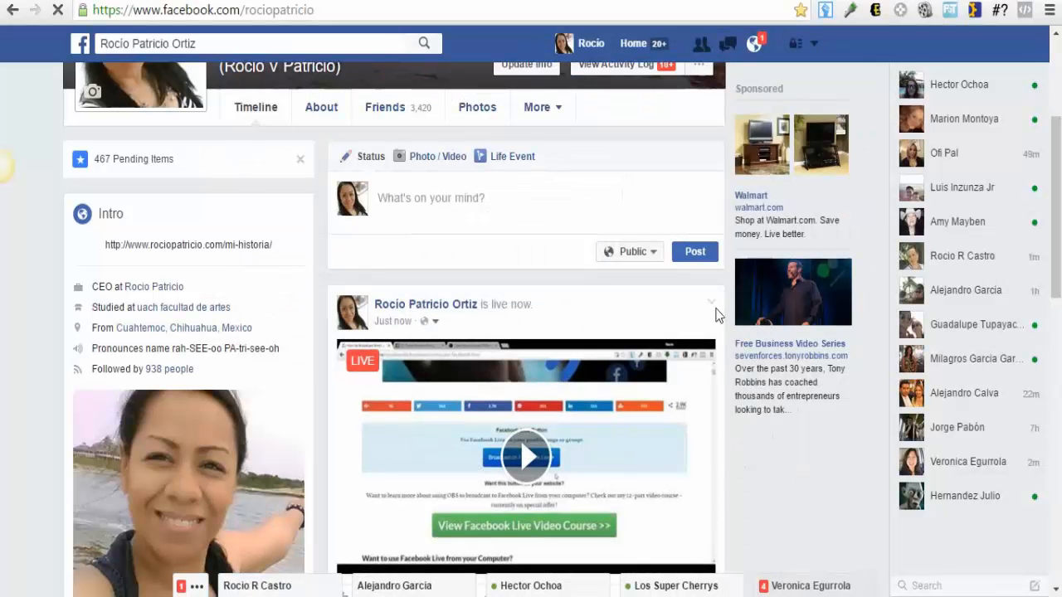
pyautogui.click(525, 456)
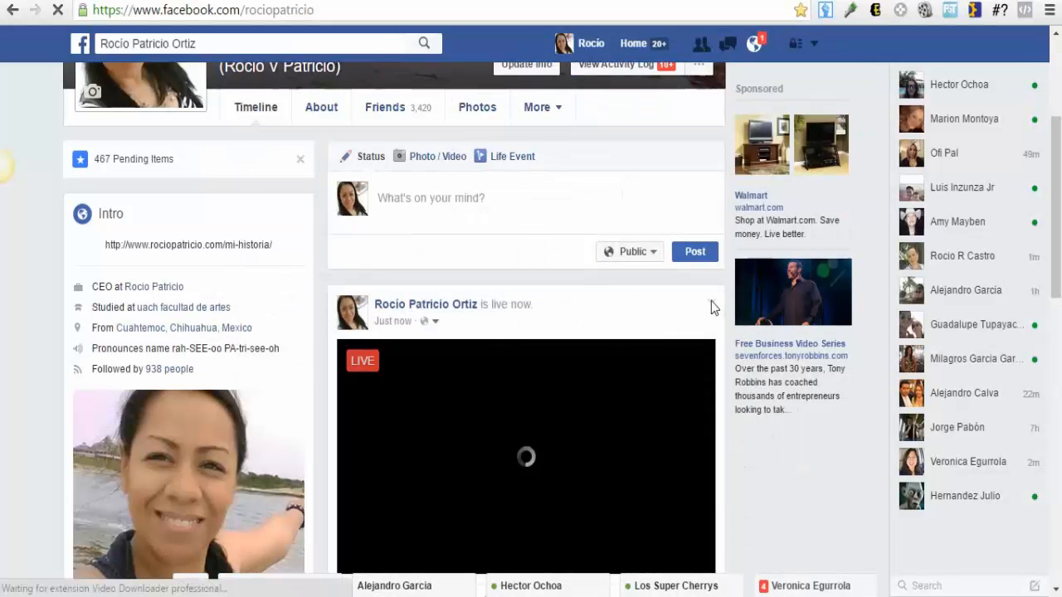